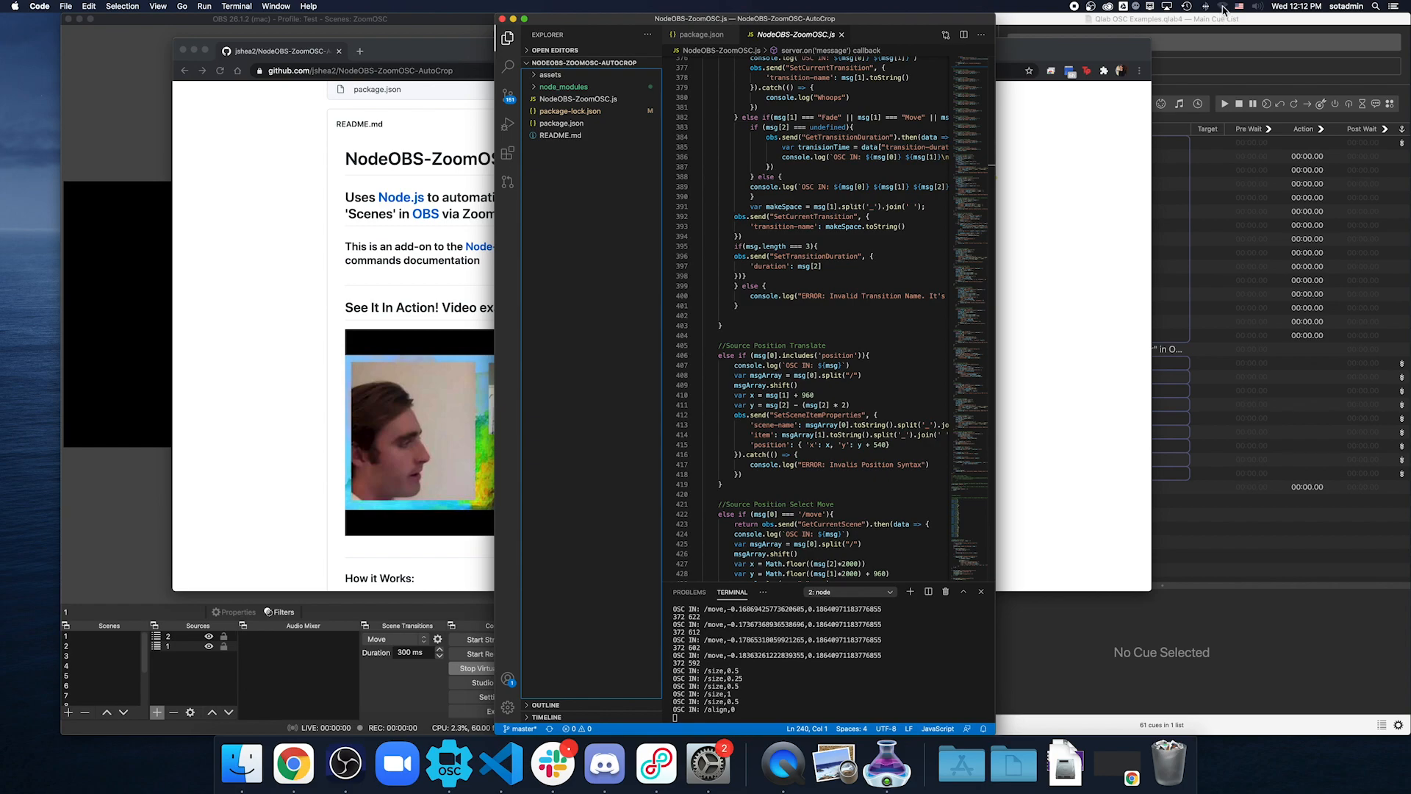
pyautogui.moveTo(1226, 18)
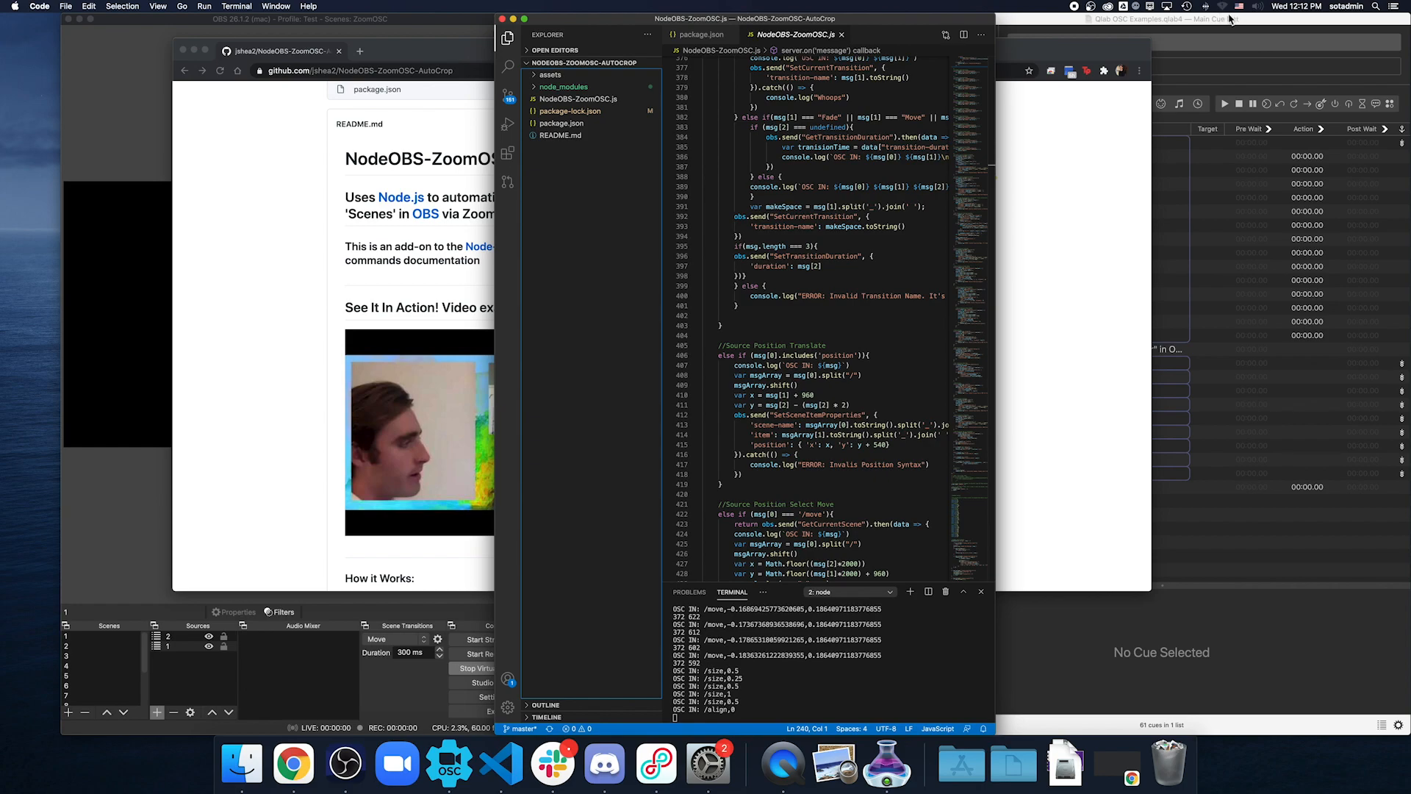
pyautogui.moveTo(1208, 24)
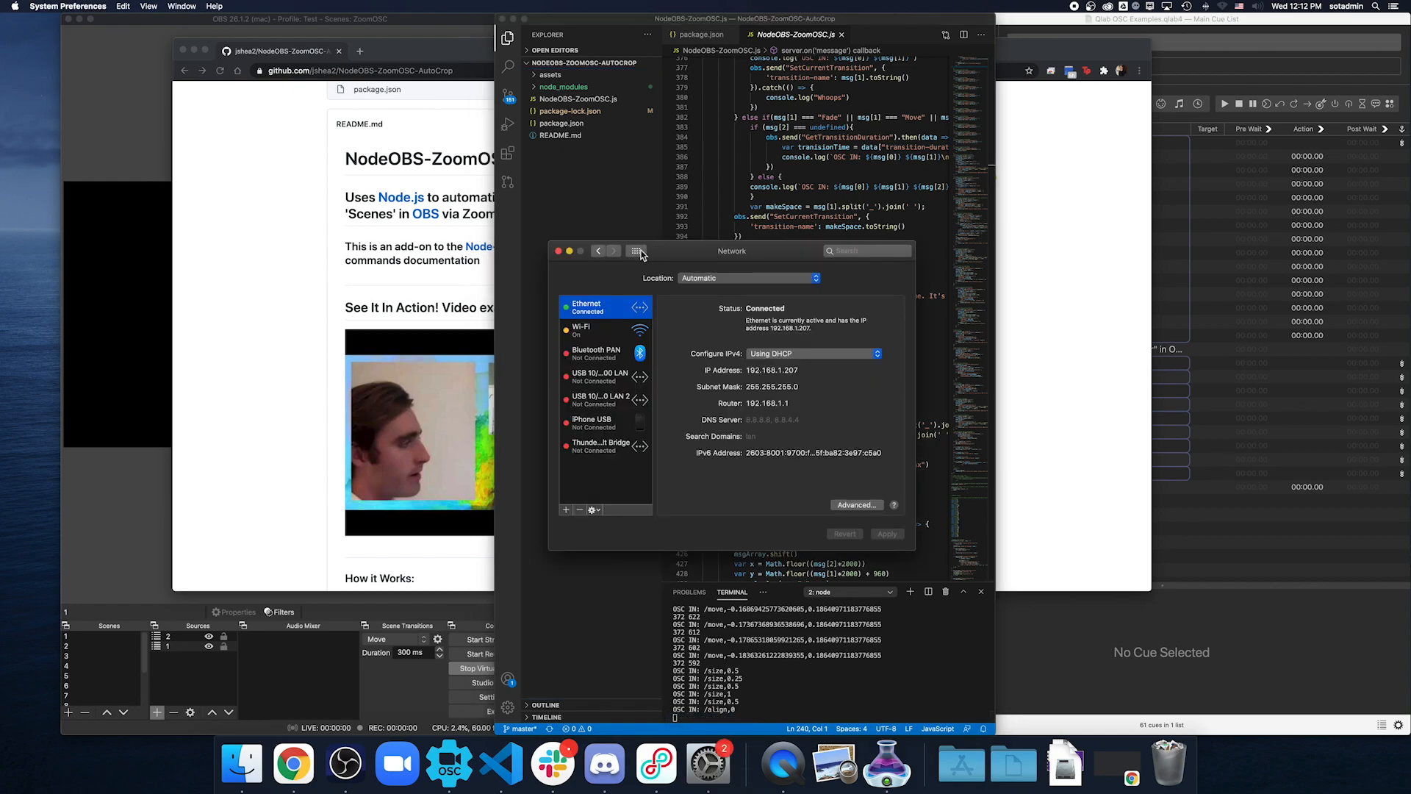
# Show the Sharing pane with Internet Sharing selected, then launch TouchOSC Editor from the dock.
pyautogui.click(636, 249)
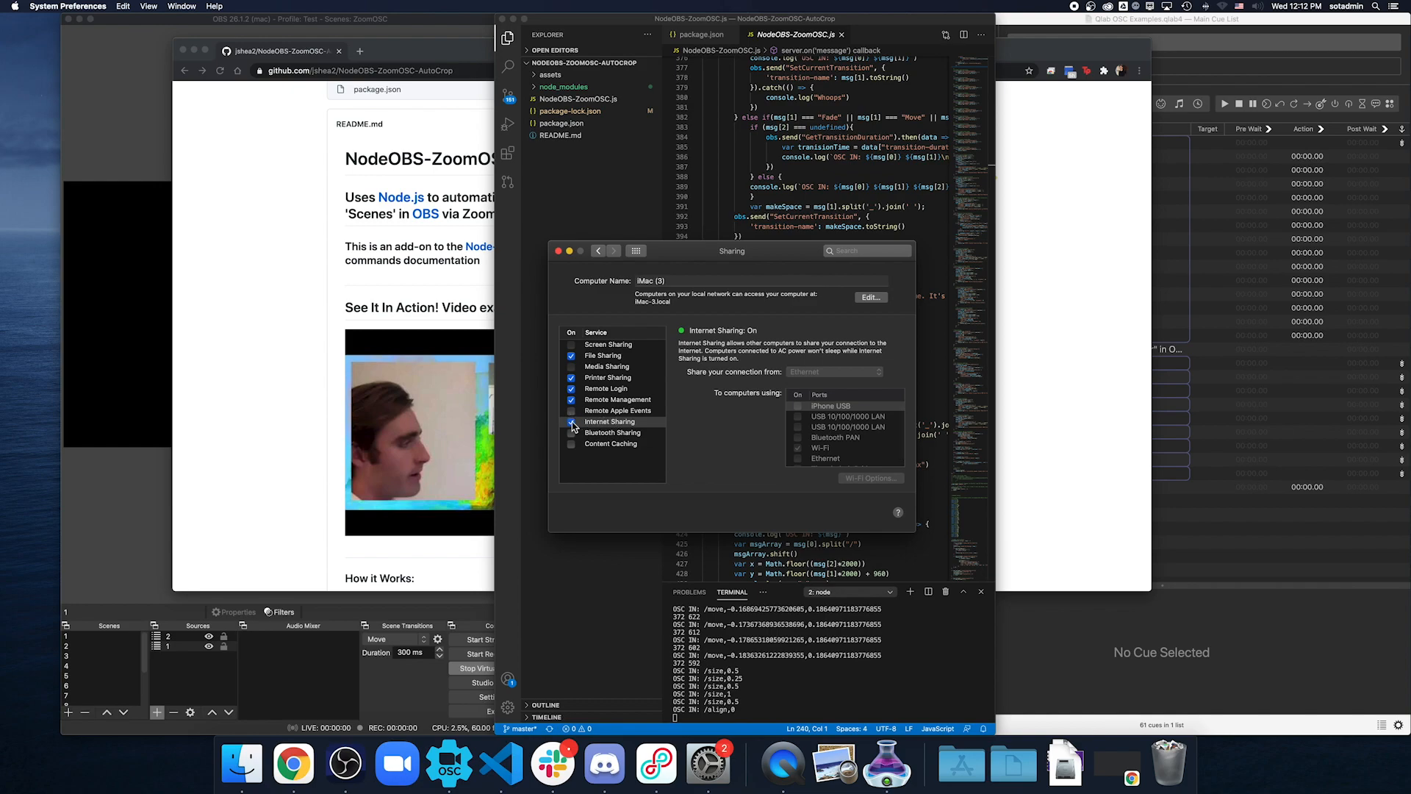
pyautogui.click(572, 421)
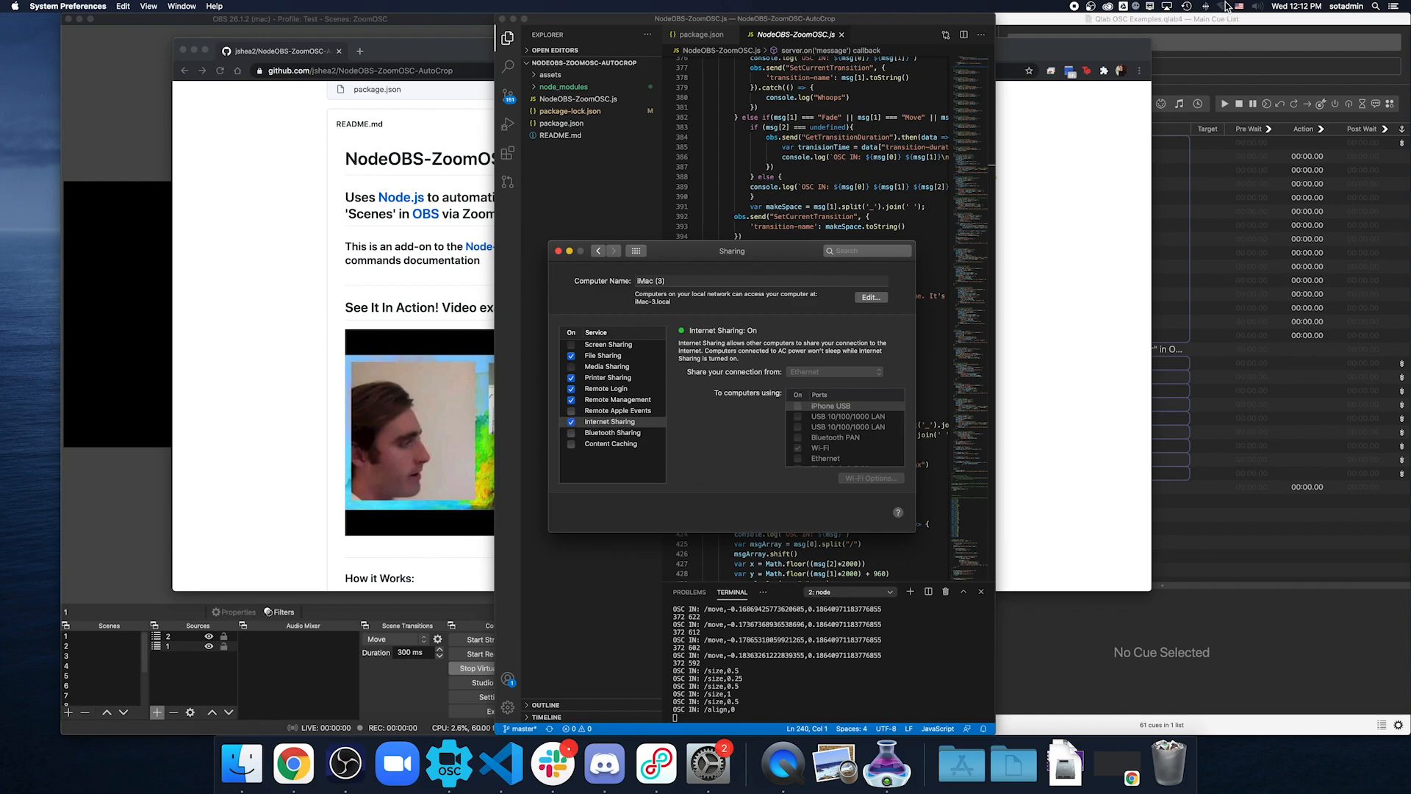
pyautogui.moveTo(1226, 51)
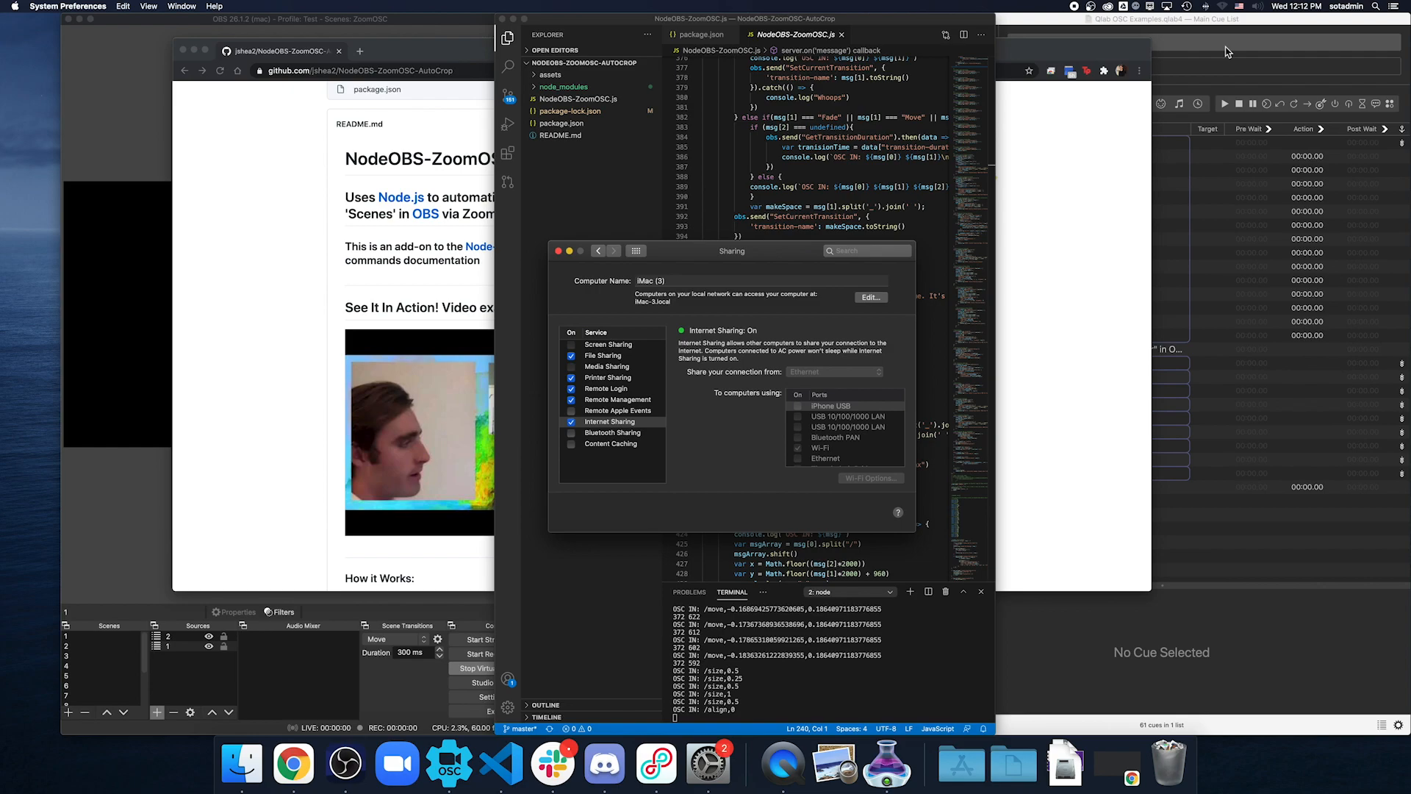
pyautogui.click(293, 764)
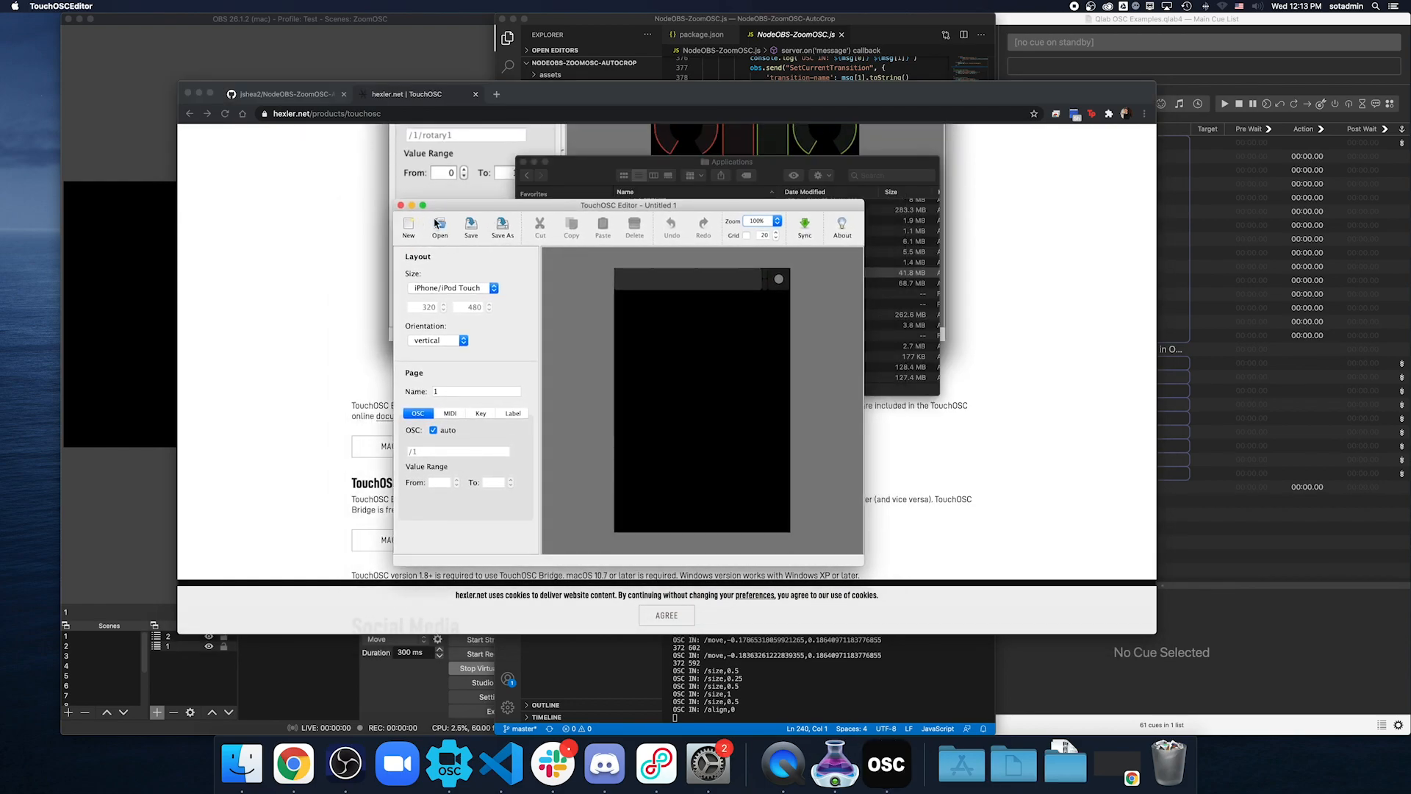
# Browse to NodeZoomOSC-OBS > AutoCrop assets and select TouchOSCLayout.touchosc to open.
pyautogui.click(439, 228)
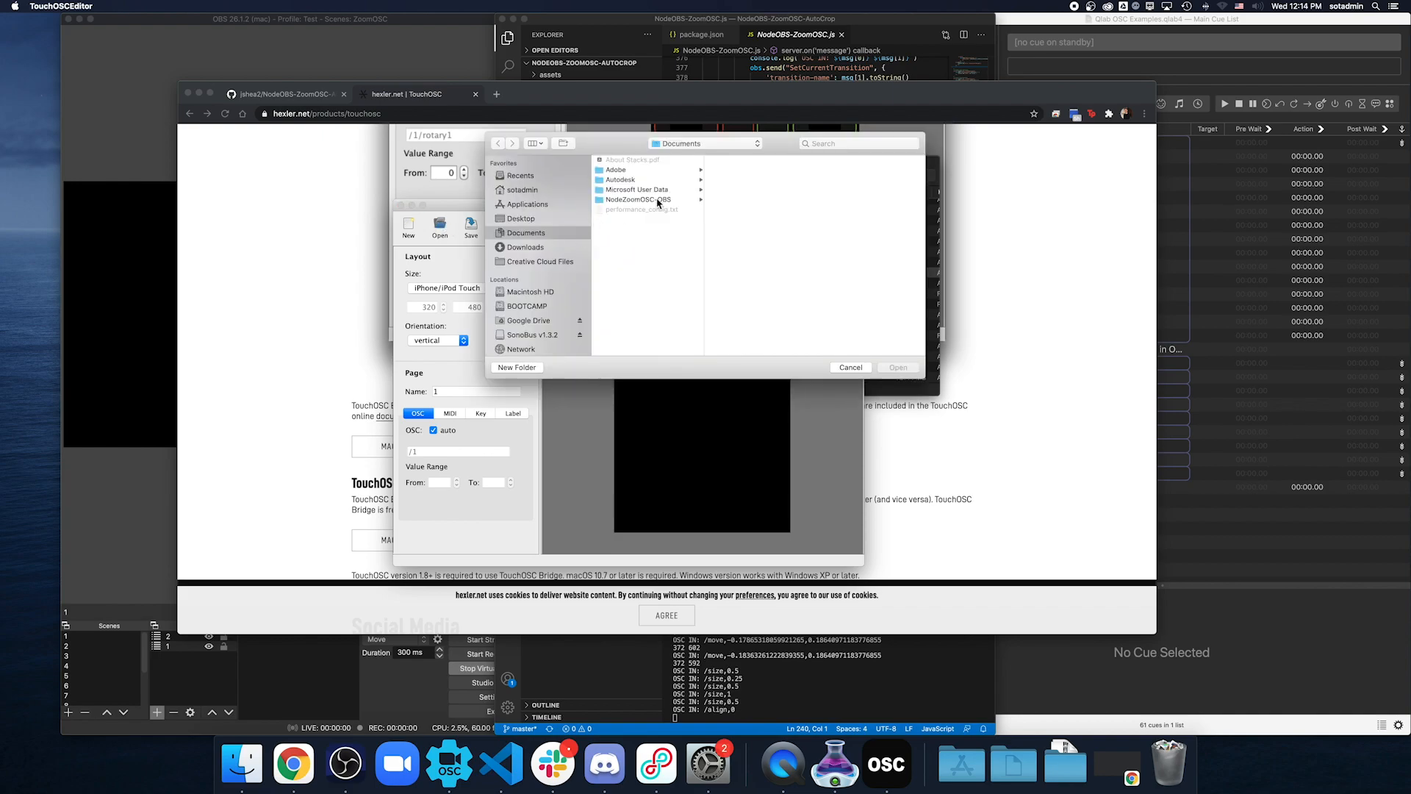
pyautogui.click(637, 199)
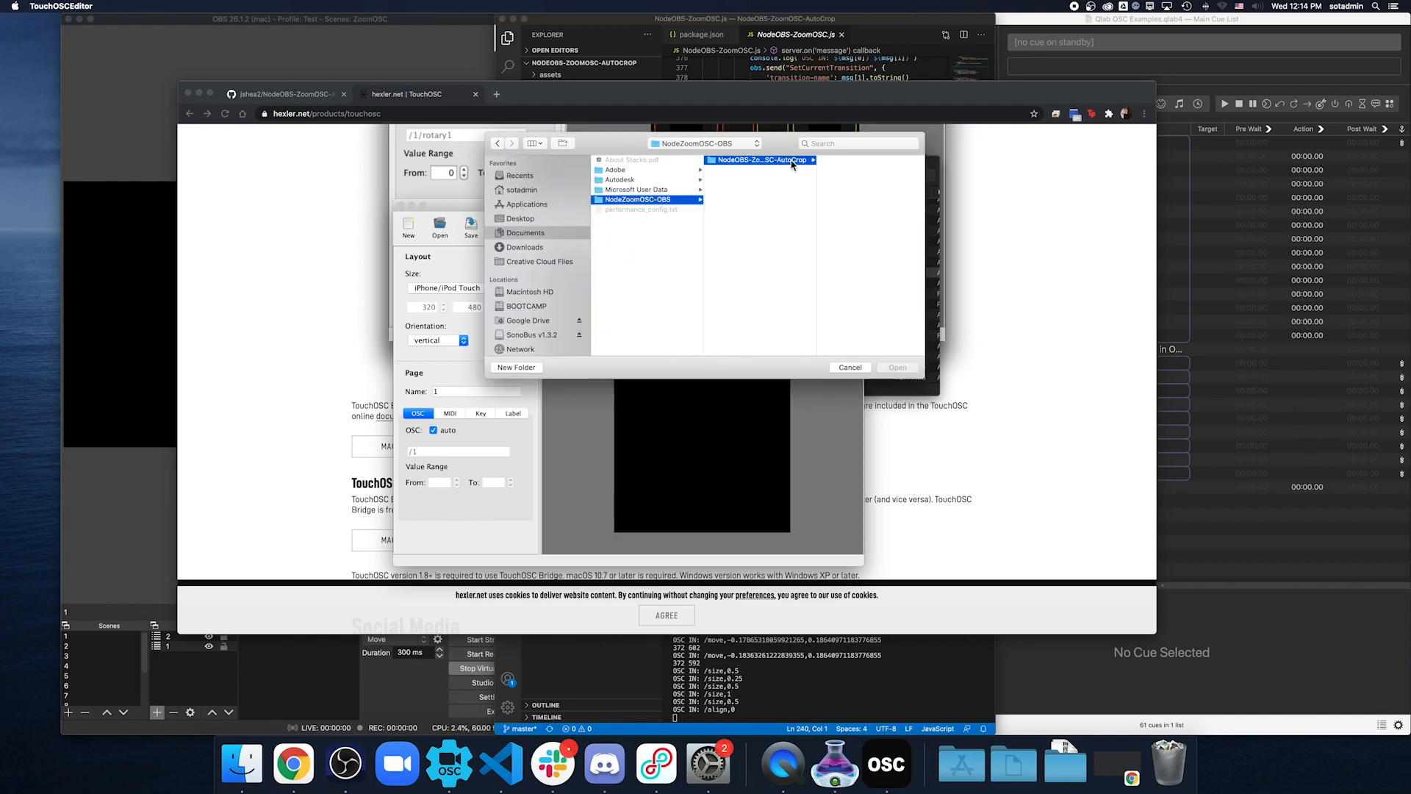
pyautogui.click(761, 160)
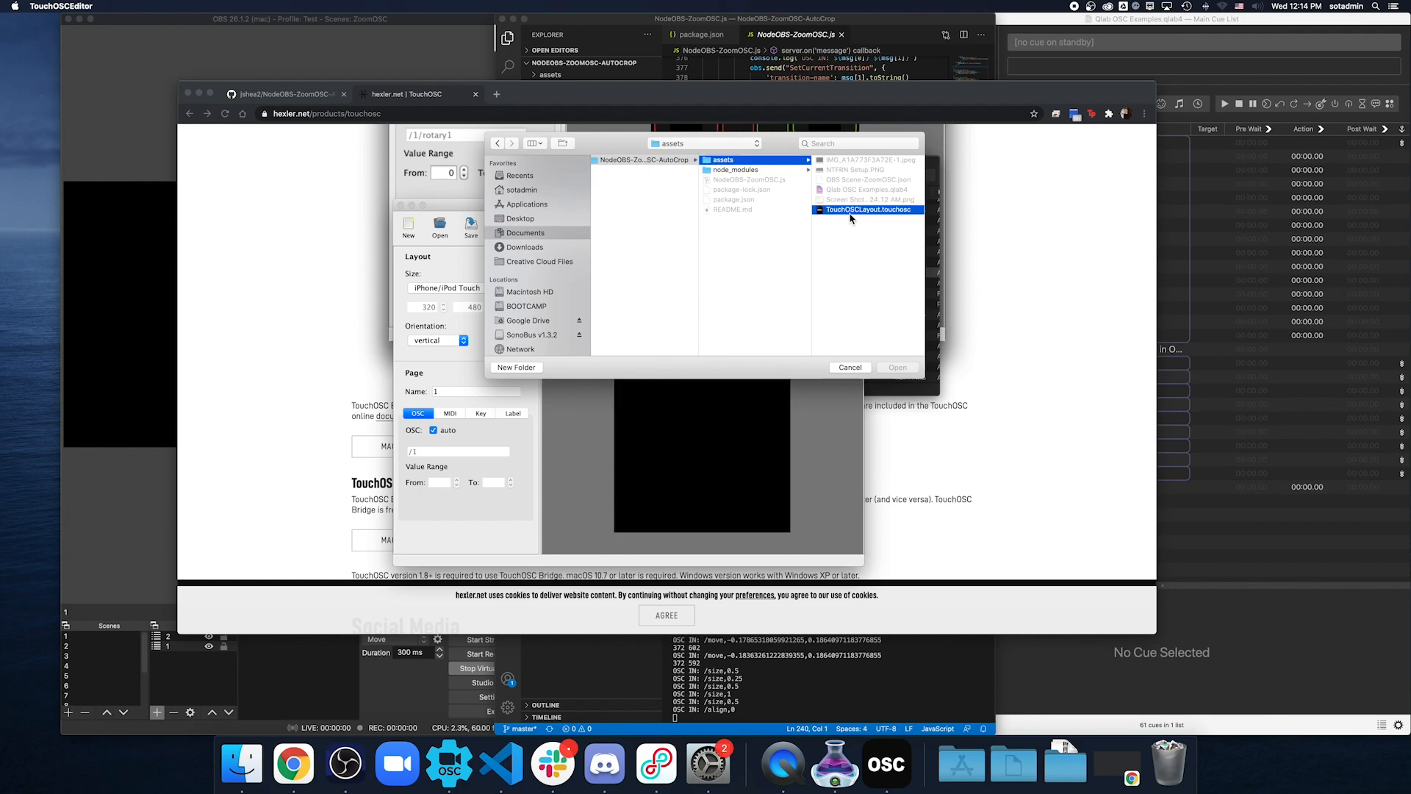
pyautogui.click(897, 367)
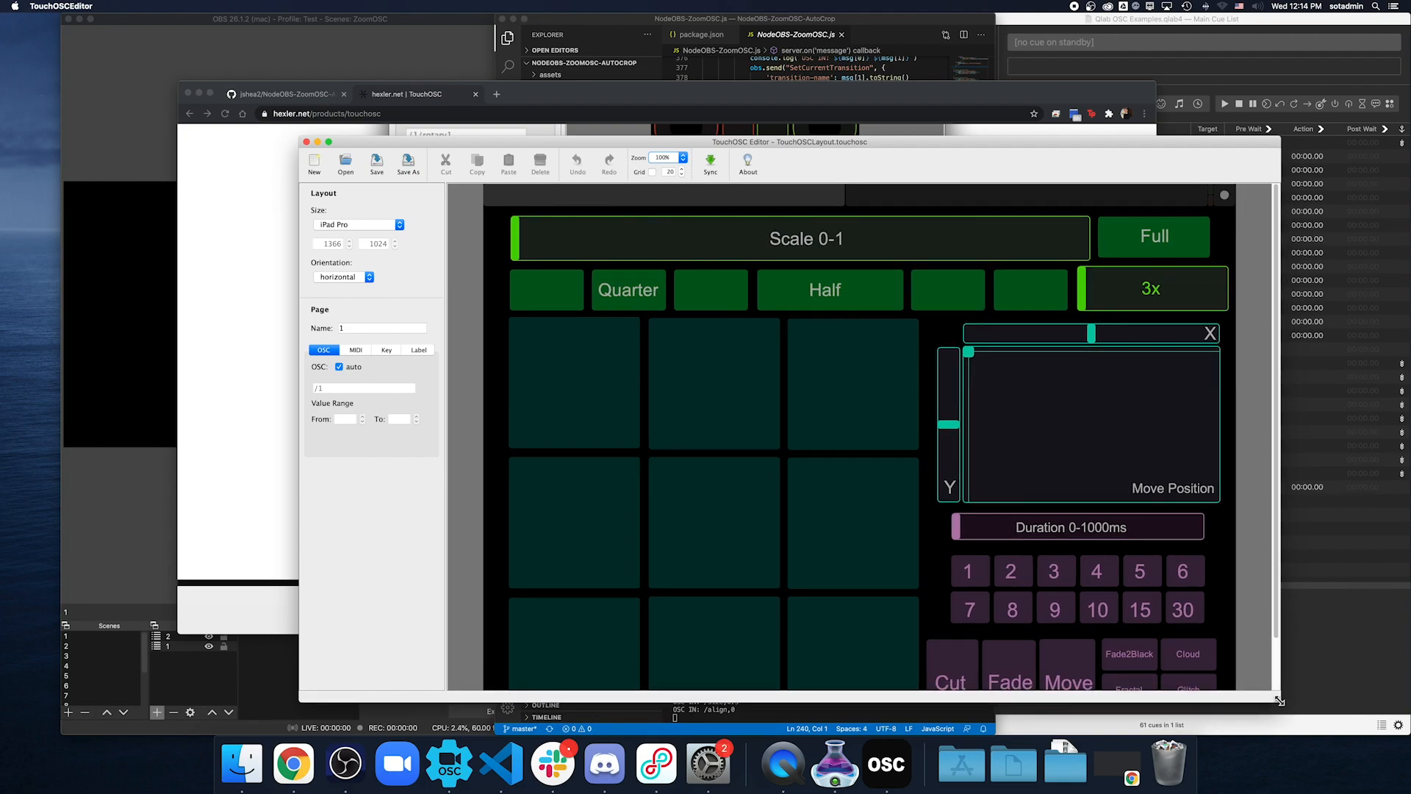
# Start Layout Sync so the device download instructions appear.
pyautogui.click(709, 163)
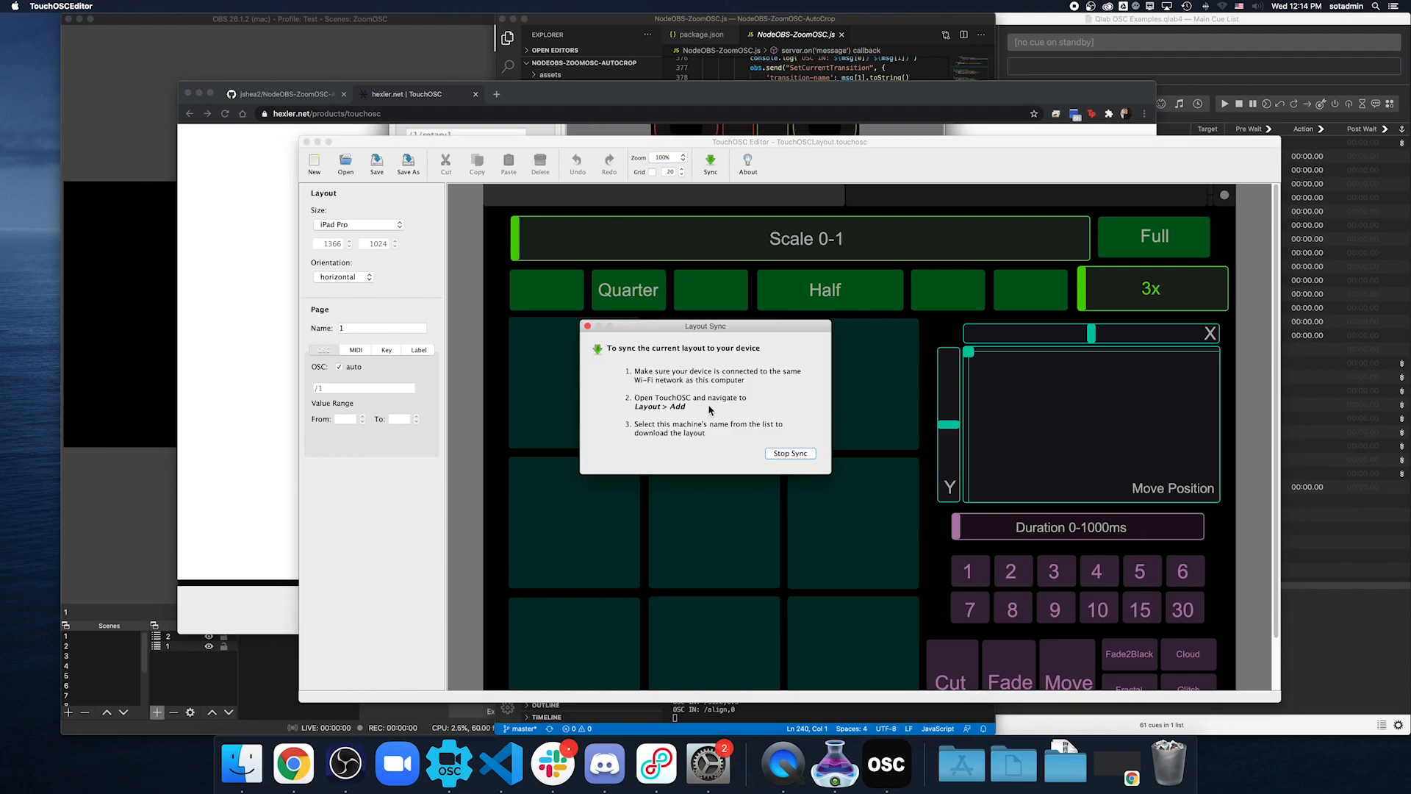